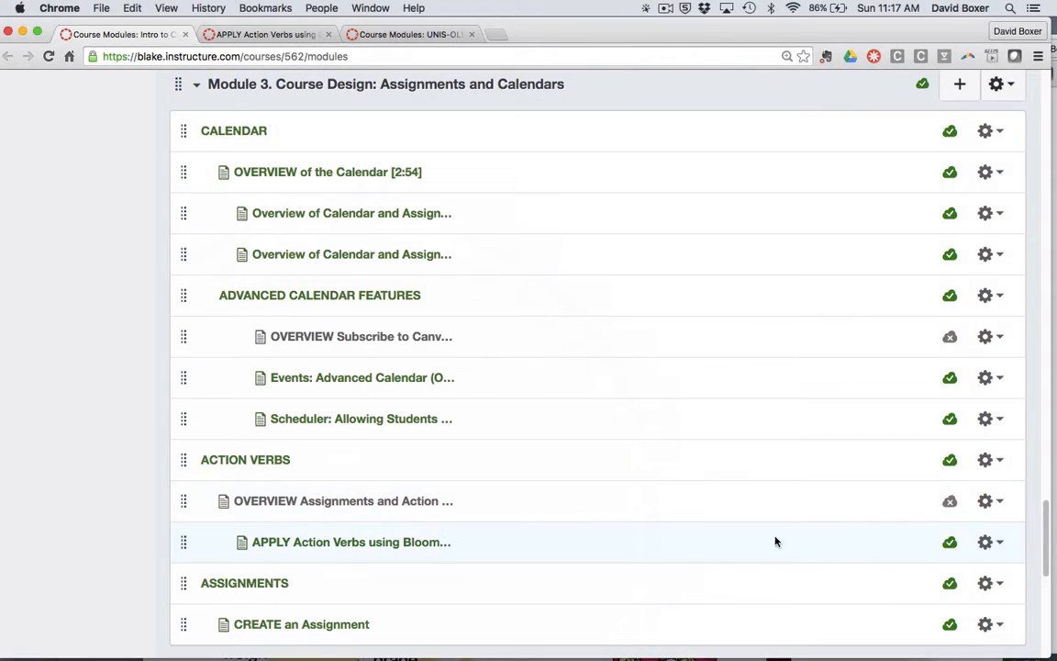
mouse_move(936, 527)
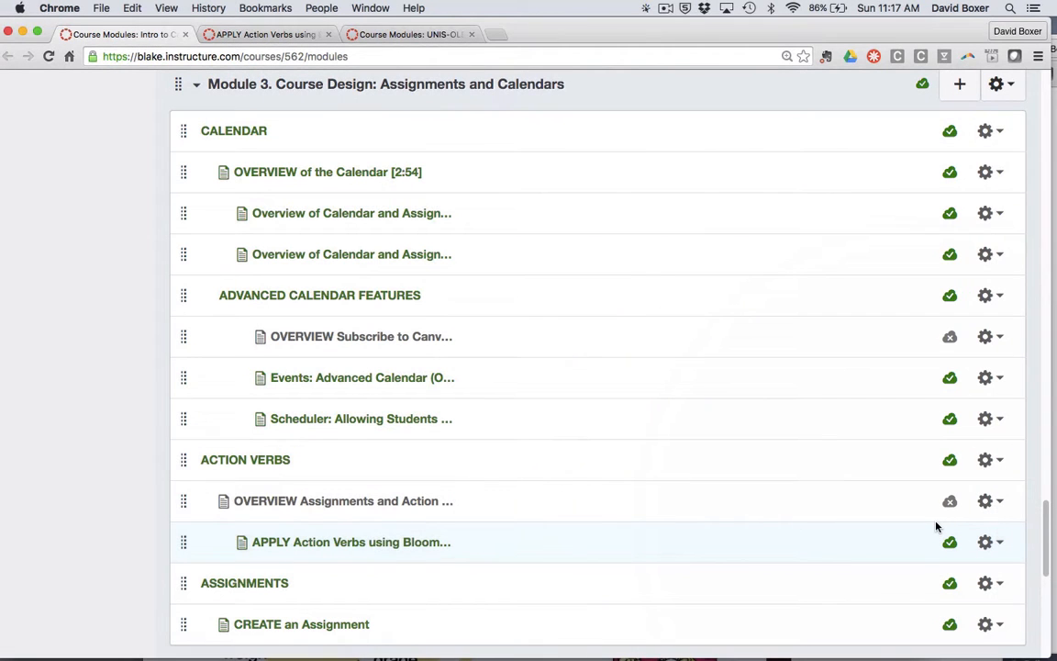
mouse_move(939, 525)
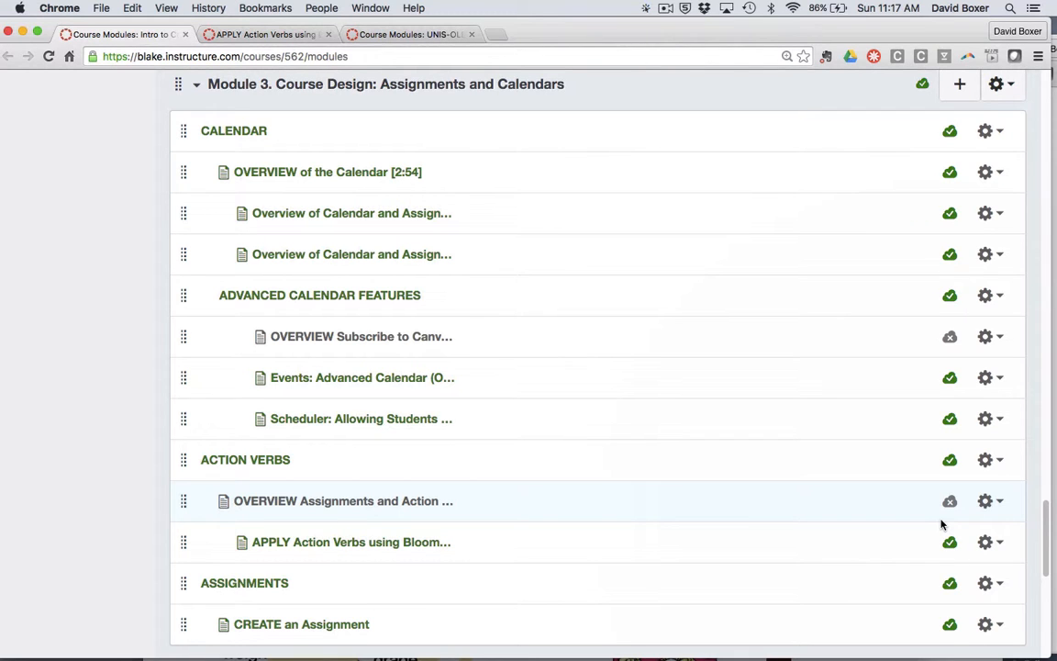
mouse_move(951, 502)
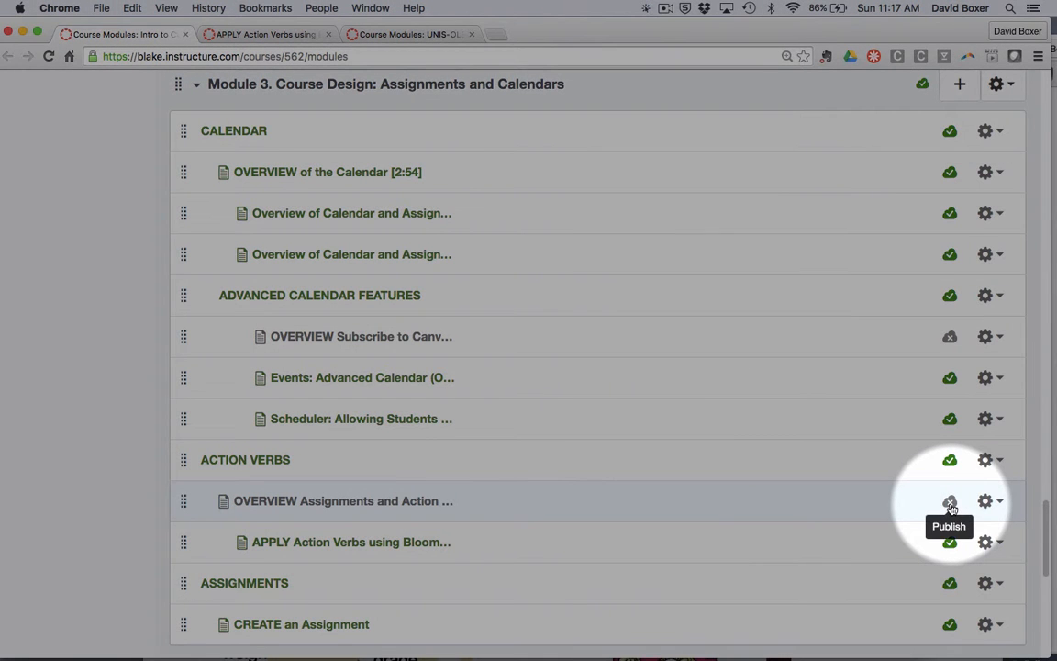
Step: Publish the 'OVERVIEW Assignments and Action Verbs' item in Module 3 from the modules list
left_click(951, 499)
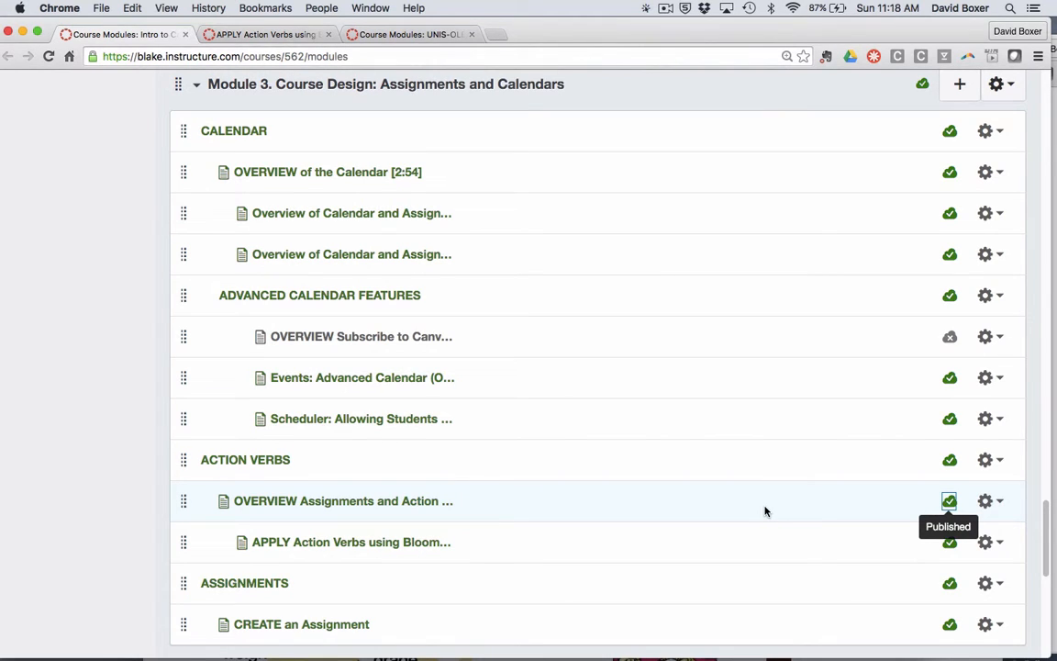
mouse_move(389, 501)
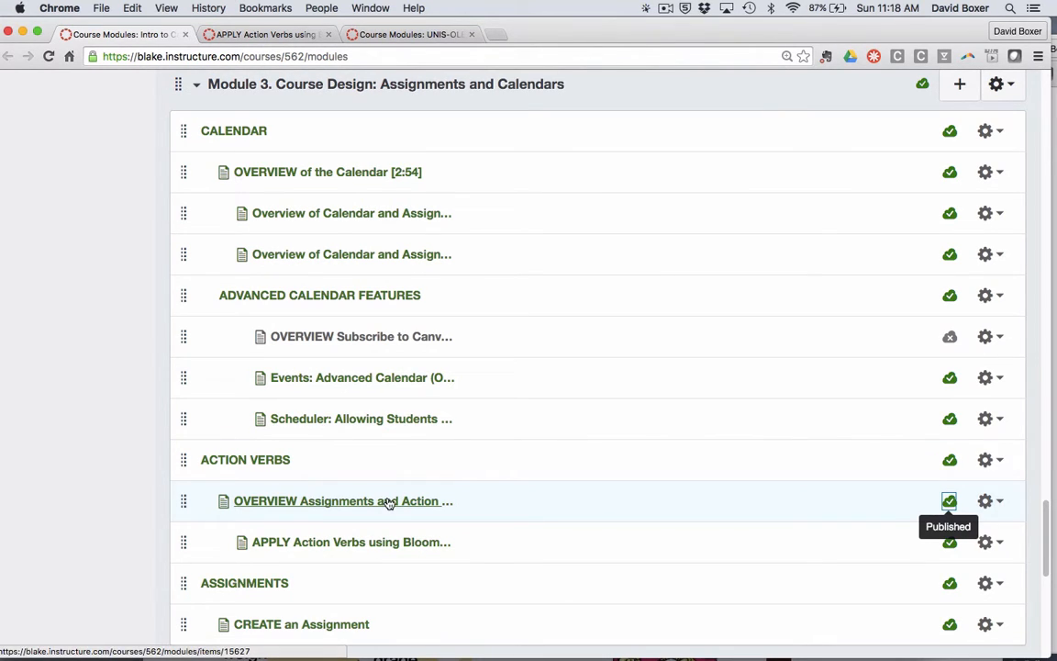
mouse_move(364, 507)
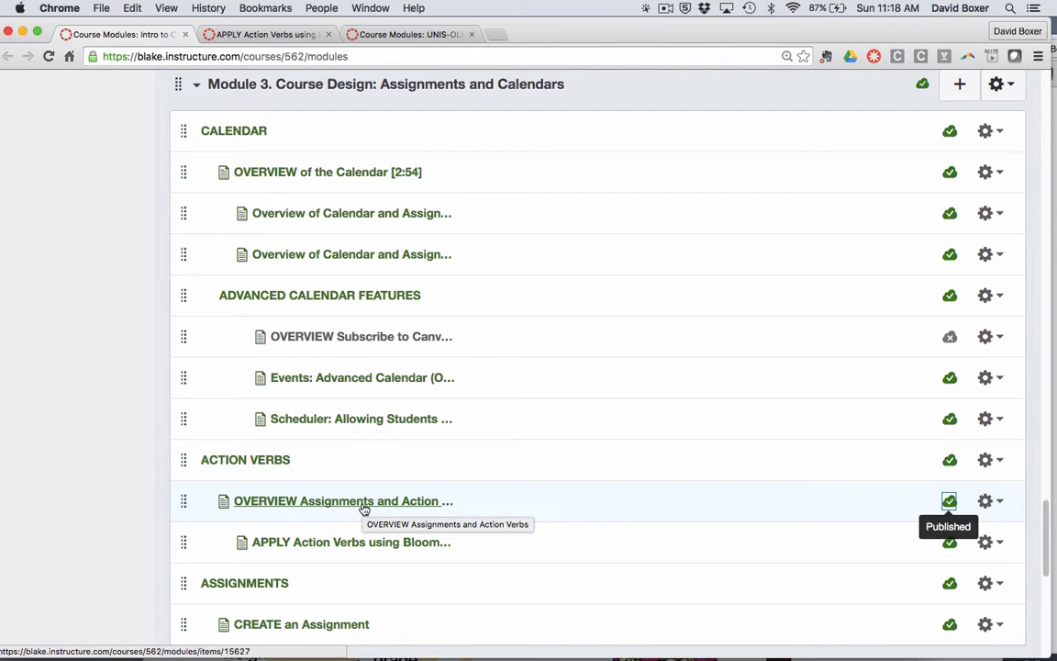
Step: Go to the 'OVERVIEW Assignments and Action Verbs' page and set it back to unpublished
left_click(342, 499)
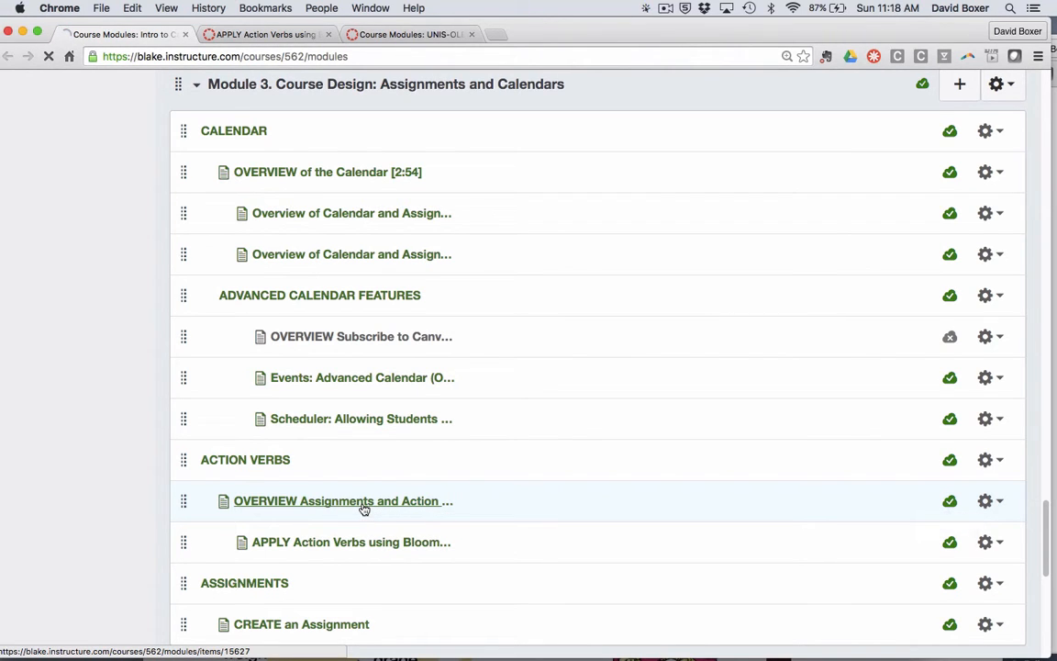
left_click(342, 499)
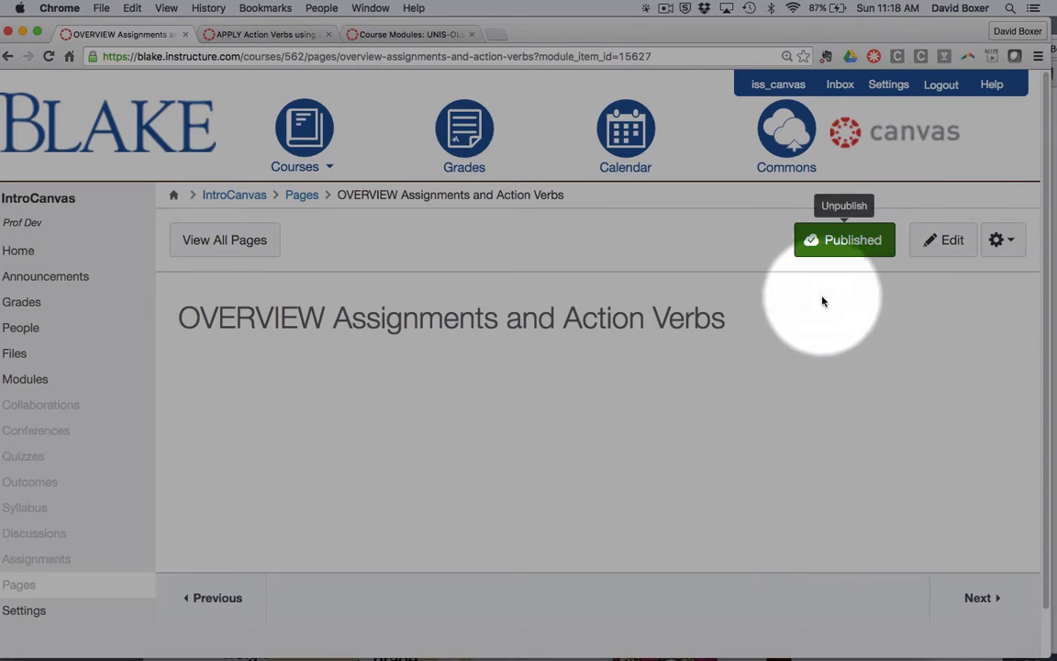
mouse_move(829, 277)
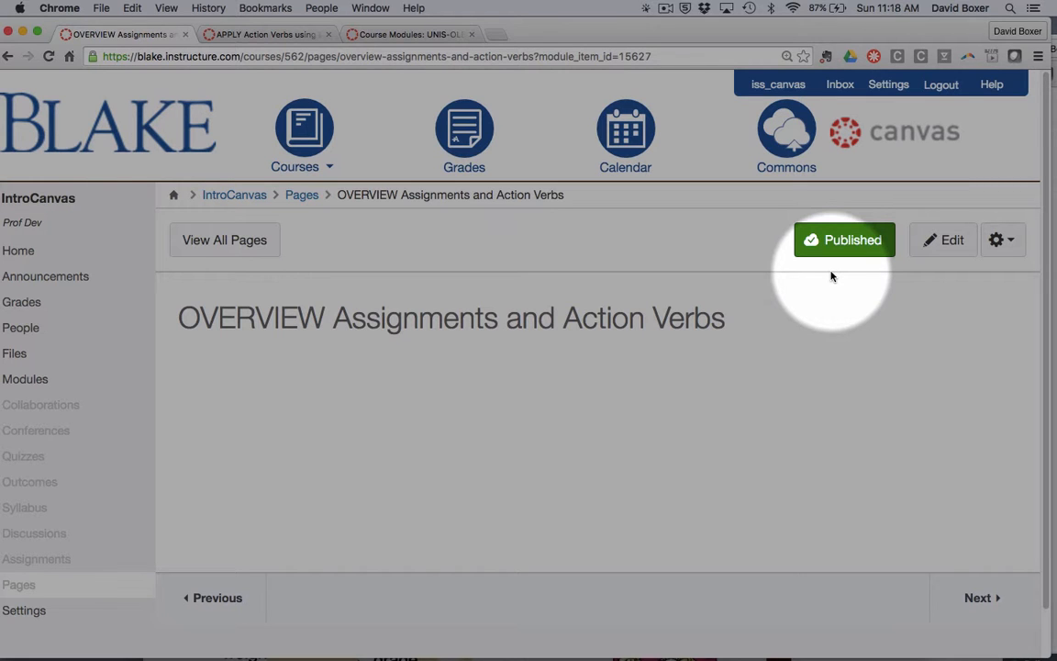
left_click(843, 239)
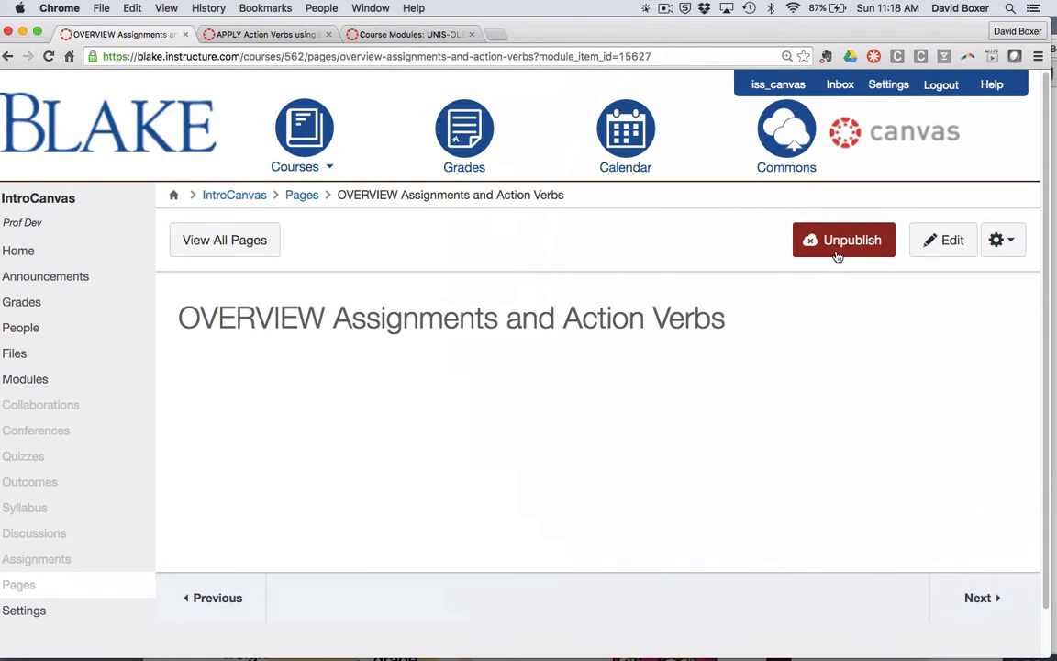
left_click(842, 239)
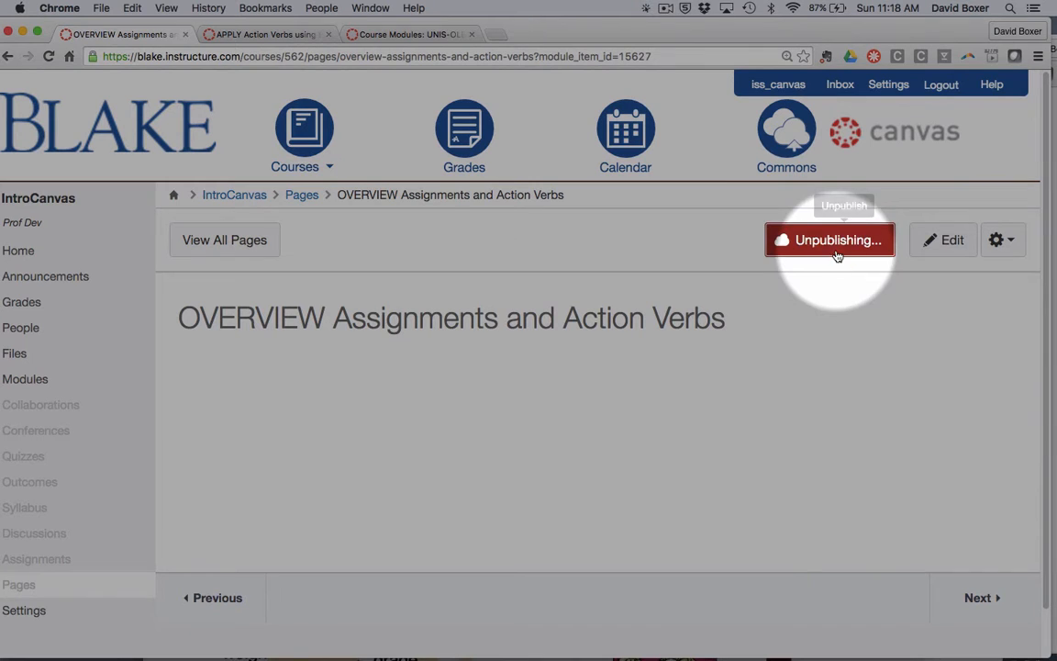
left_click(830, 238)
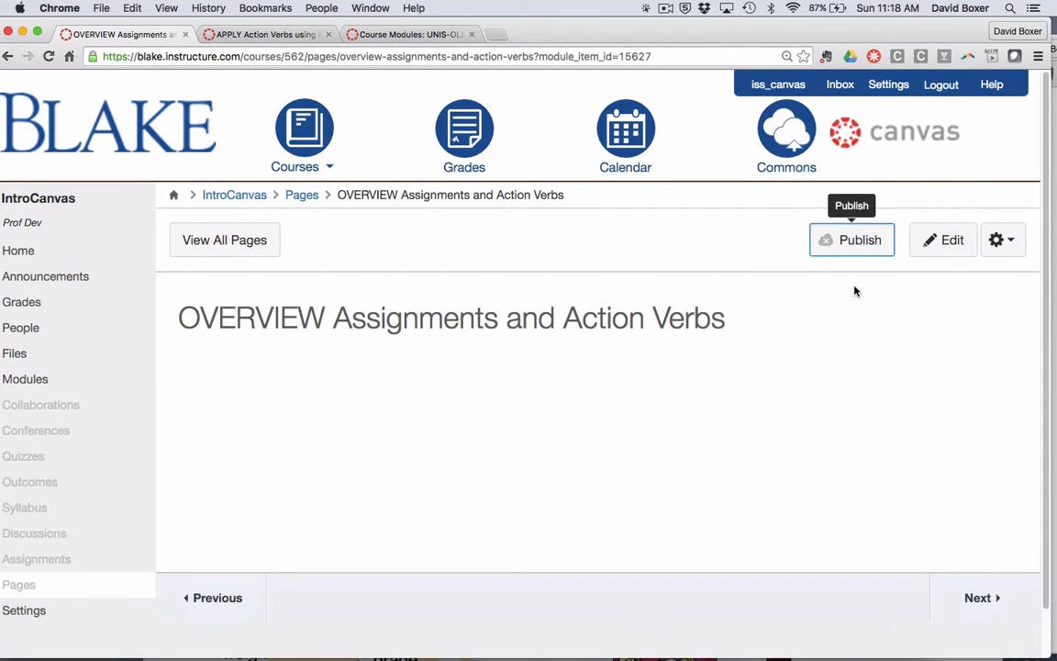